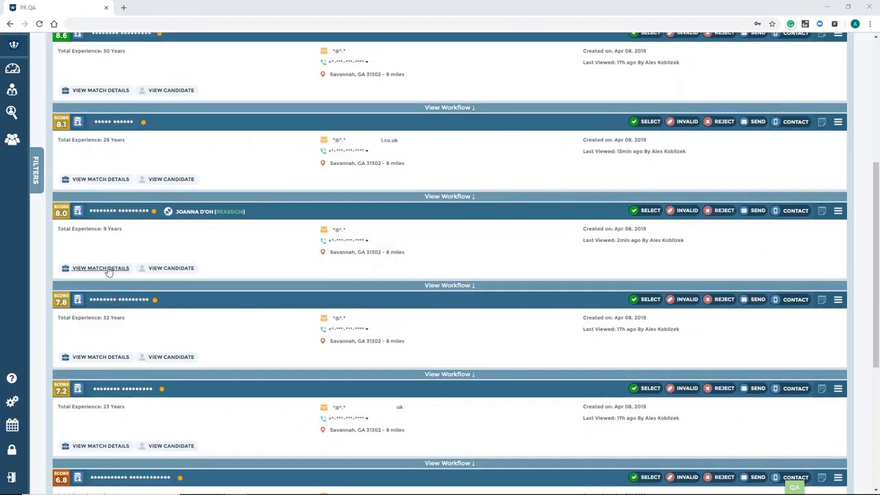
Open match details for the 8.0-scored candidate and scroll through their masked CV.
{"action": "left_click", "coordinate": [100, 268]}
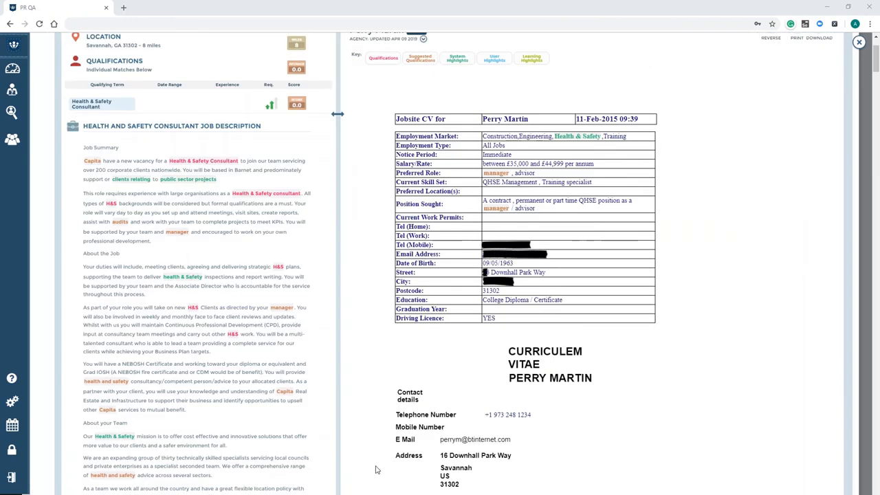
{"action": "scroll", "scroll_direction": "down", "scroll_amount": 3}
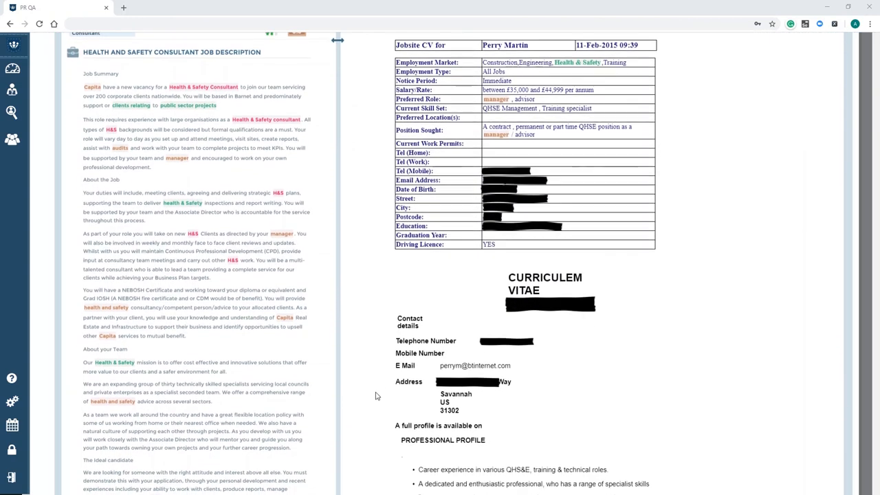
{"action": "scroll", "scroll_direction": "down", "scroll_amount": 3}
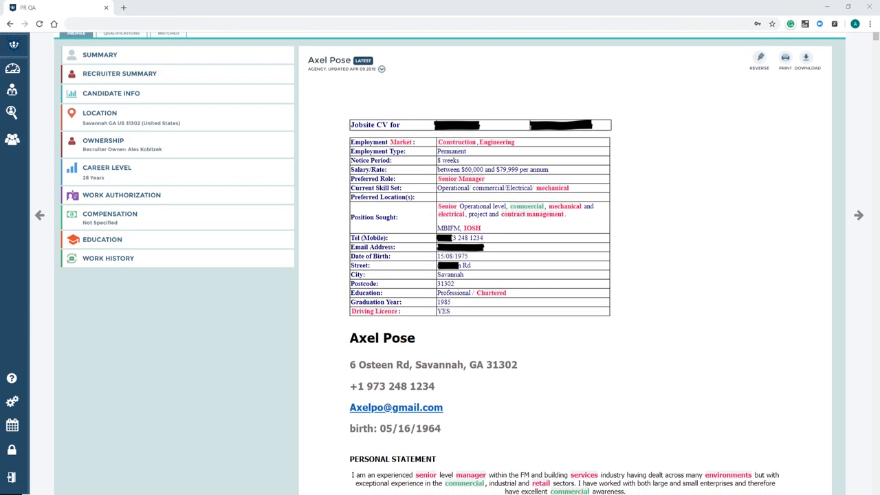
Scroll down the CV to the personal statement and key skills.
{"action": "scroll", "scroll_direction": "down", "scroll_amount": 3}
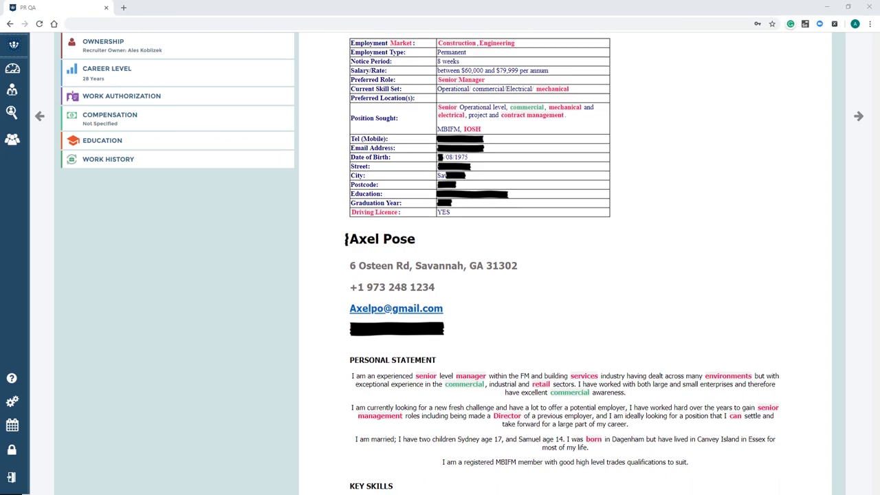
{"action": "scroll", "scroll_direction": "down", "scroll_amount": 3}
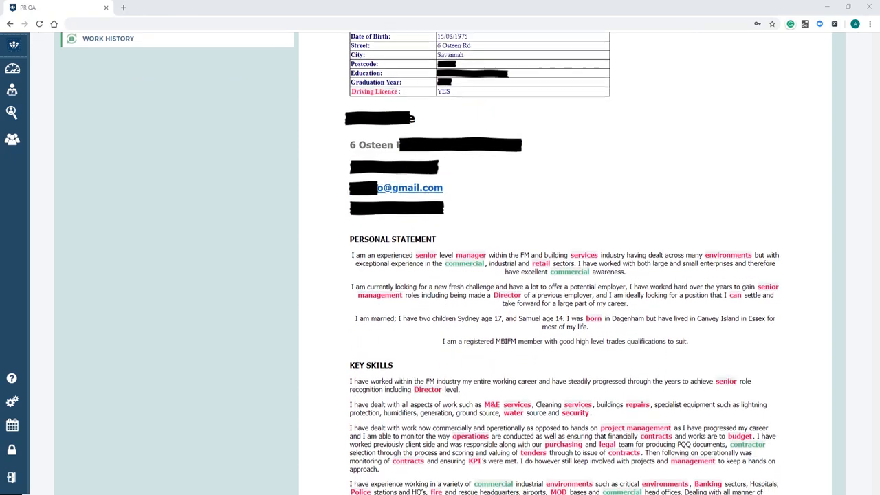